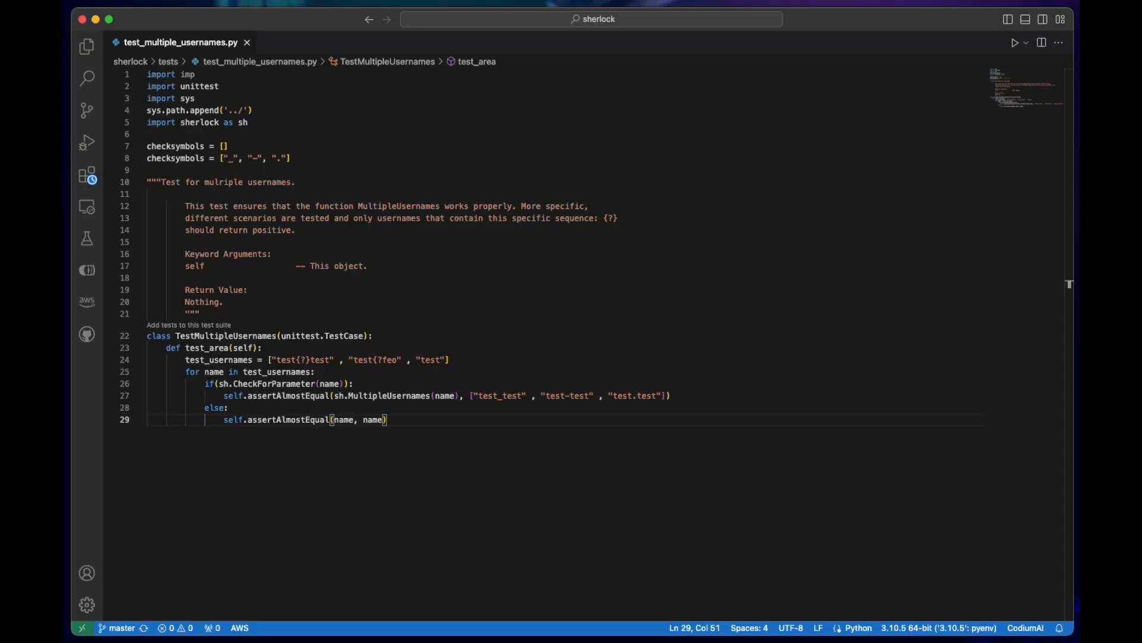
pyautogui.moveTo(177, 333)
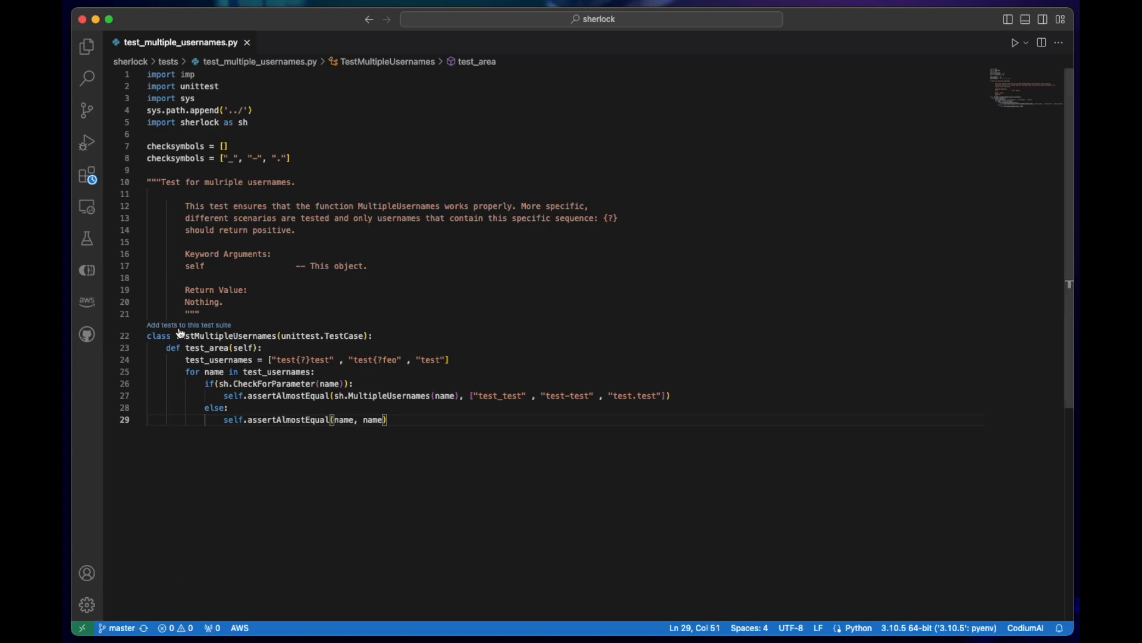
pyautogui.moveTo(188, 325)
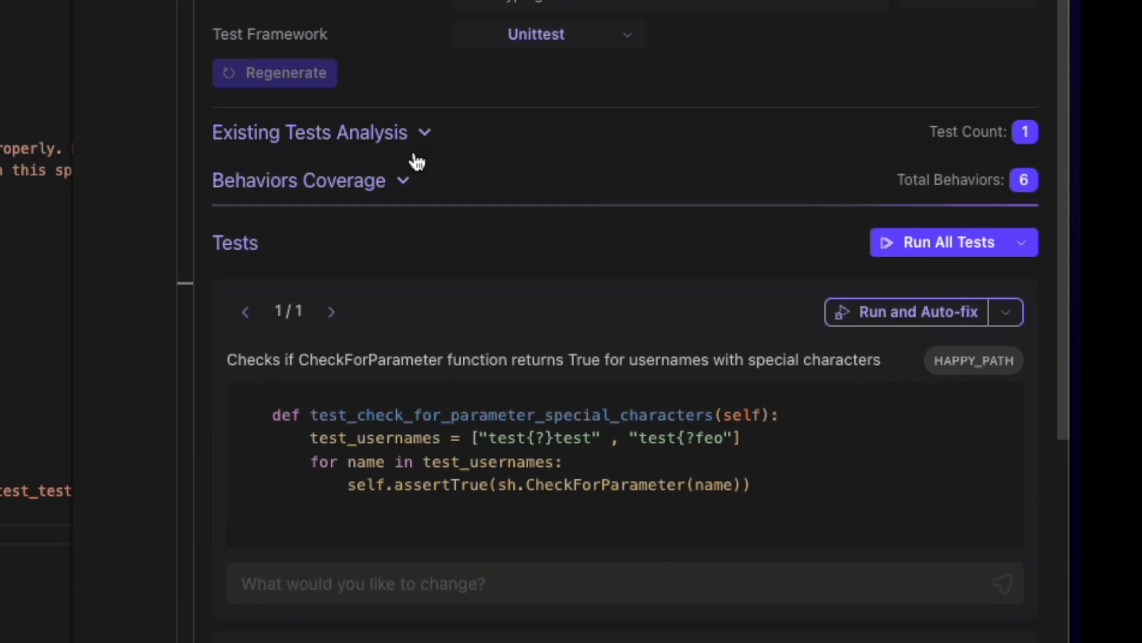
# Open CodiumAI's Extend Test Suite panel for TestMultipleUsernames via the 'Add tests to this test suite' CodeLens.
pyautogui.click(305, 179)
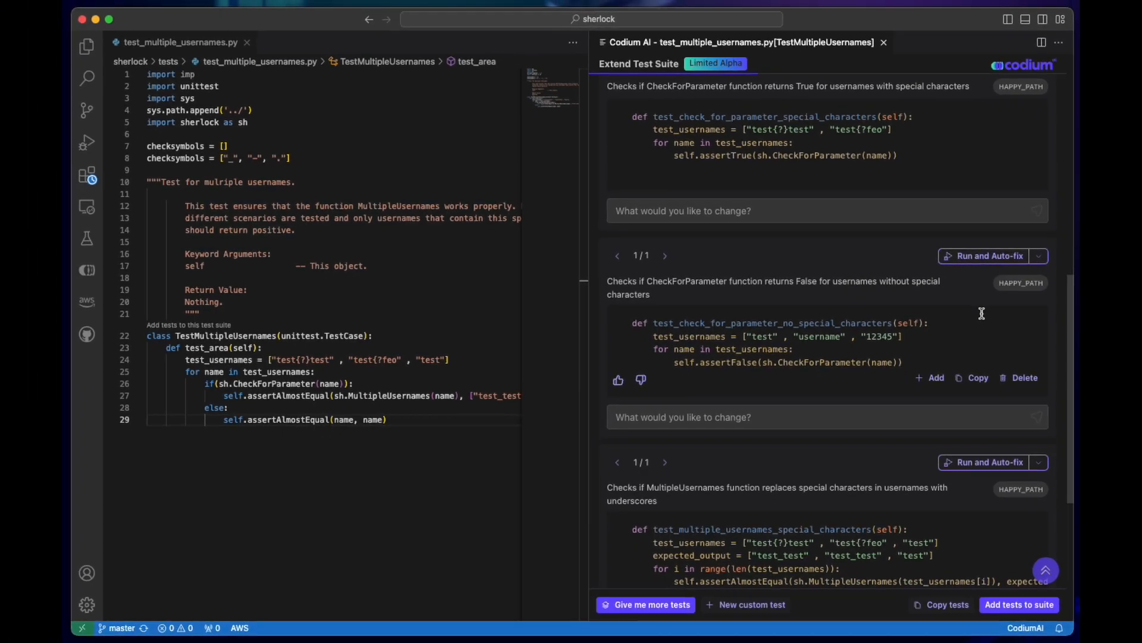
pyautogui.moveTo(935, 377)
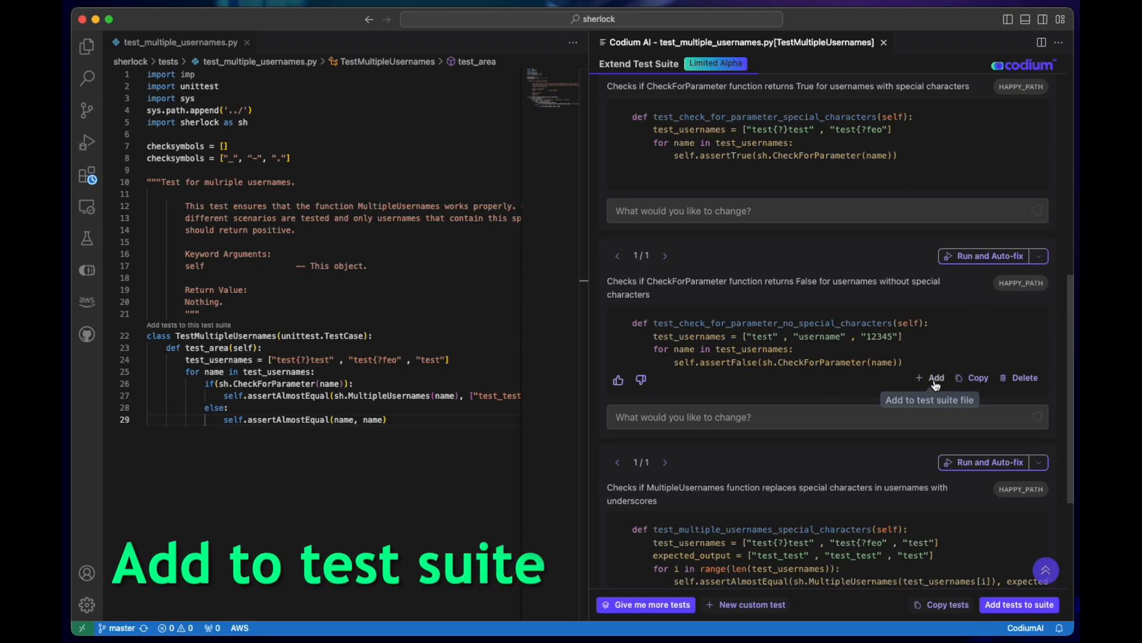
# Add test_check_for_parameter_no_special_characters and test_multiple_usernames_special_characters from the Codium AI panel.
pyautogui.click(935, 377)
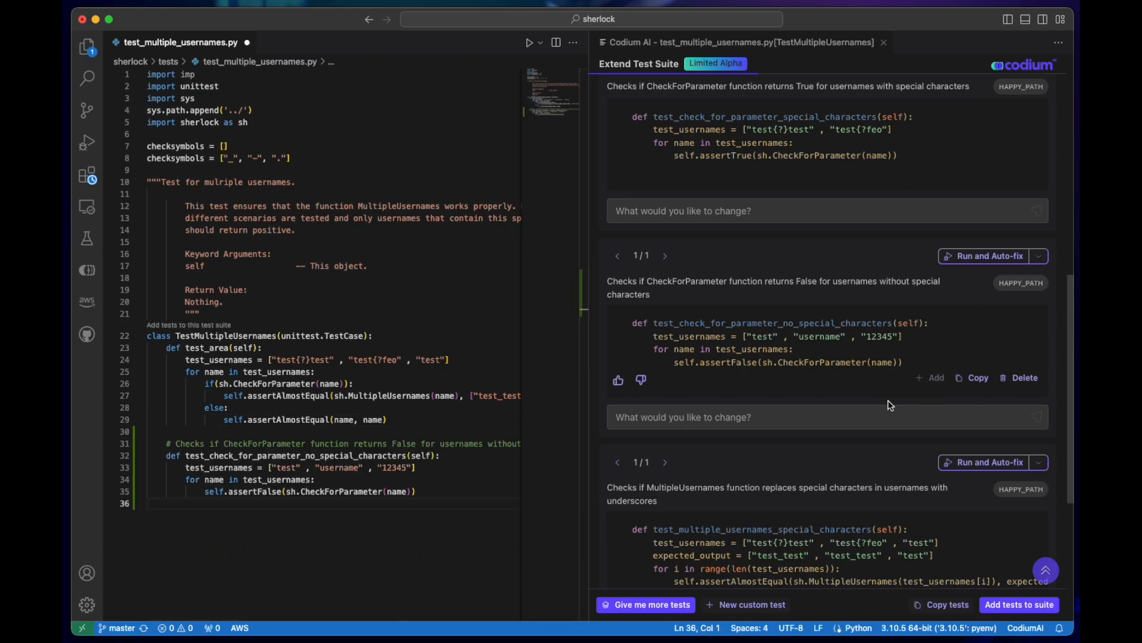
pyautogui.scroll(-3)
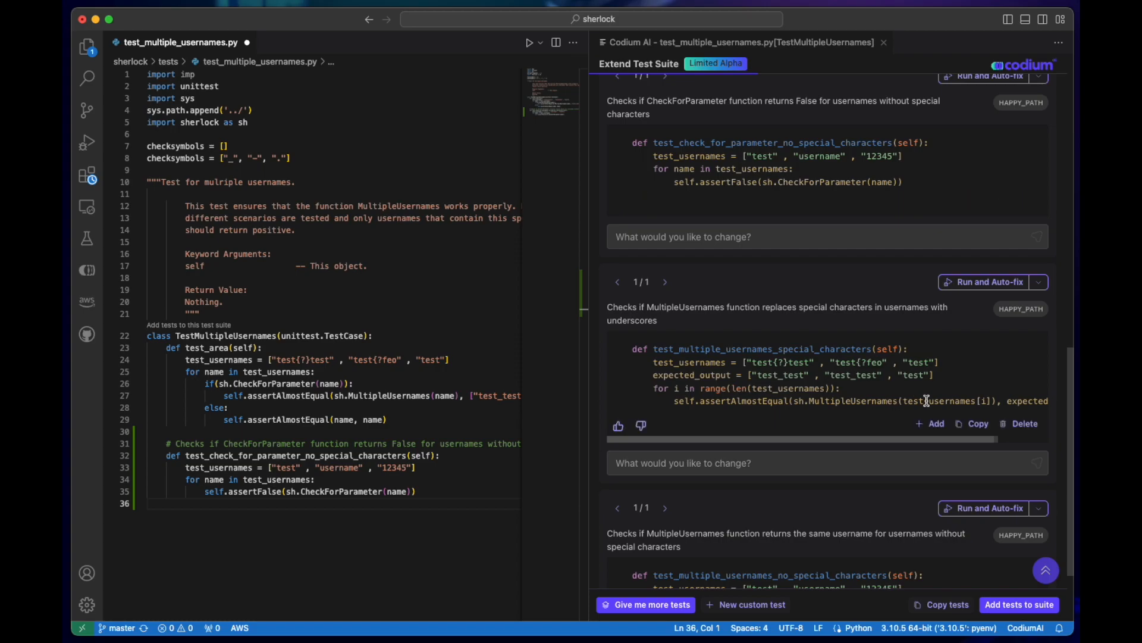
pyautogui.click(935, 423)
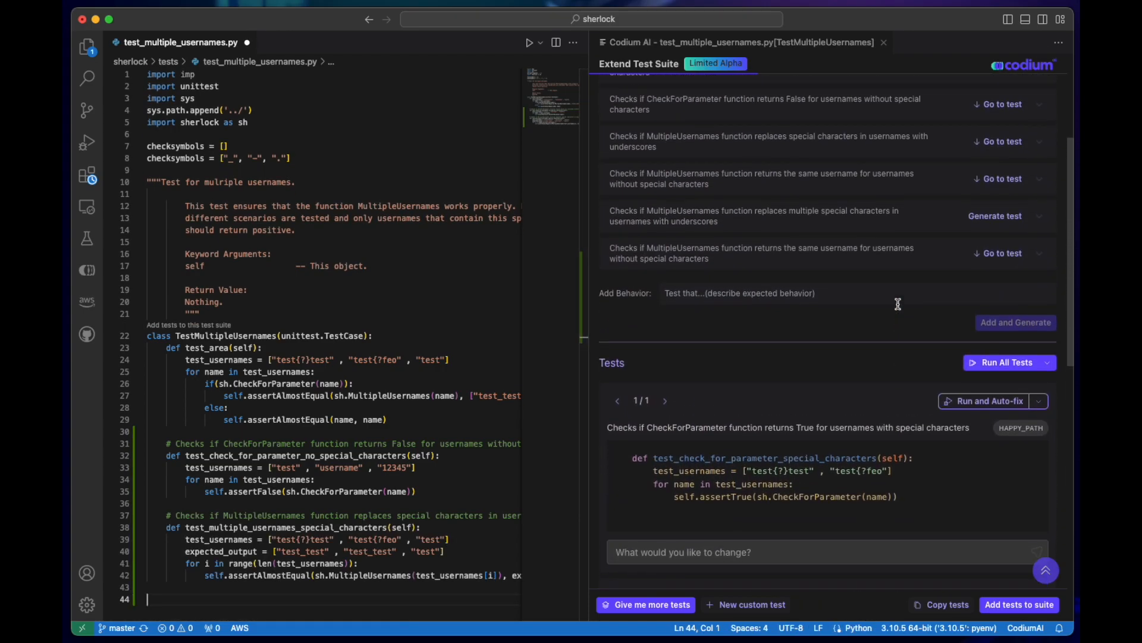
# Add test_multiple_usernames_multiple_special_characters from the Codium AI panel to the file.
pyautogui.click(995, 215)
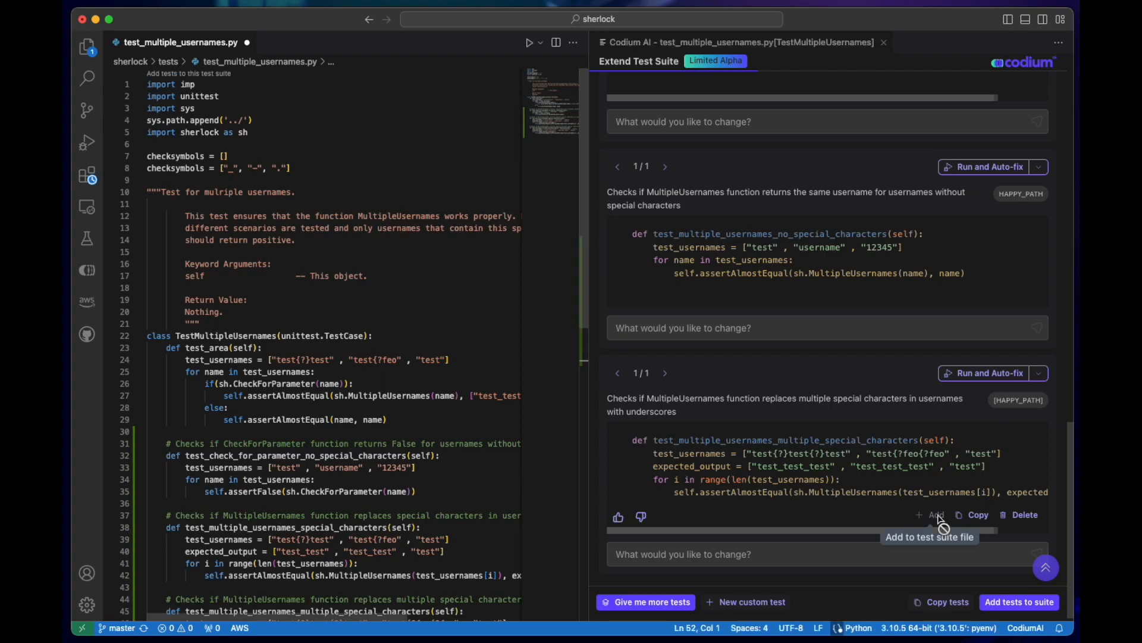
pyautogui.click(936, 514)
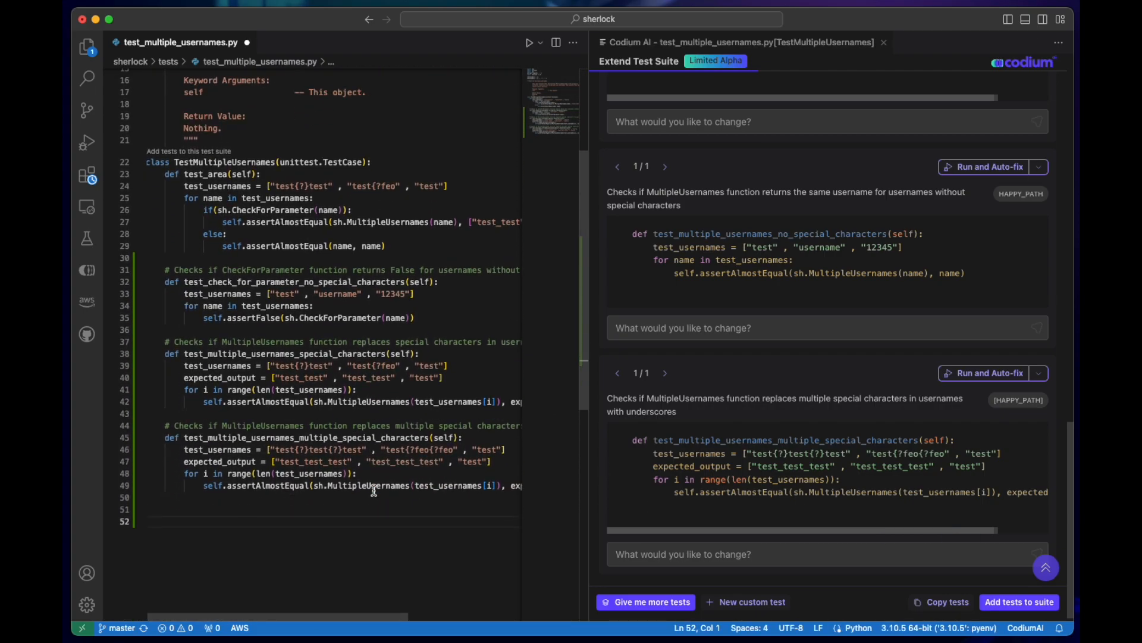